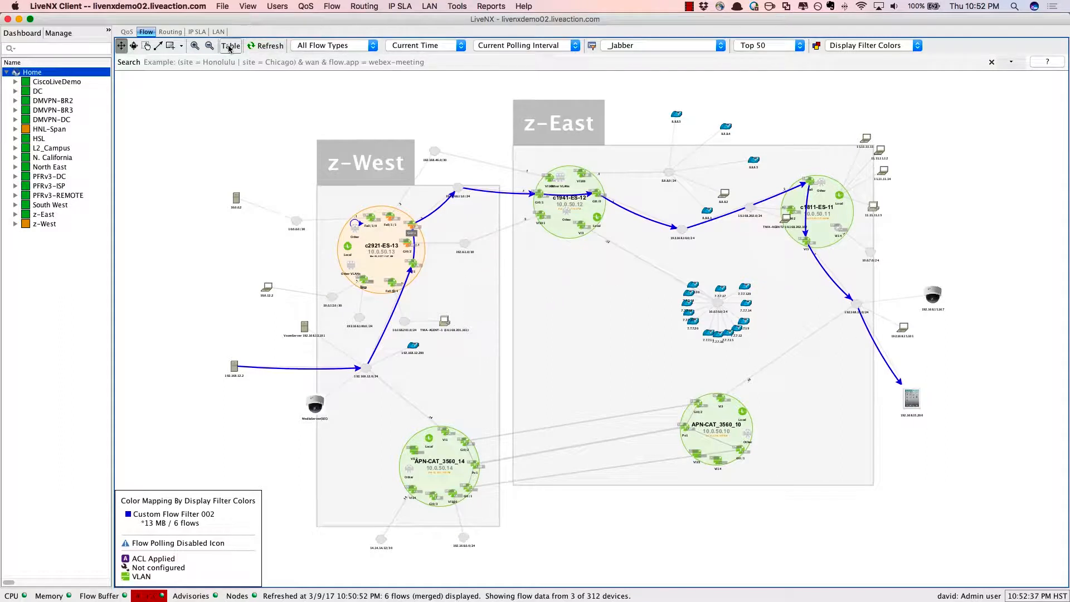
- Show the System Flow Table with Medianet metrics for the four UDP Jabber flows
{"action": "left_click", "coordinate": [230, 45]}
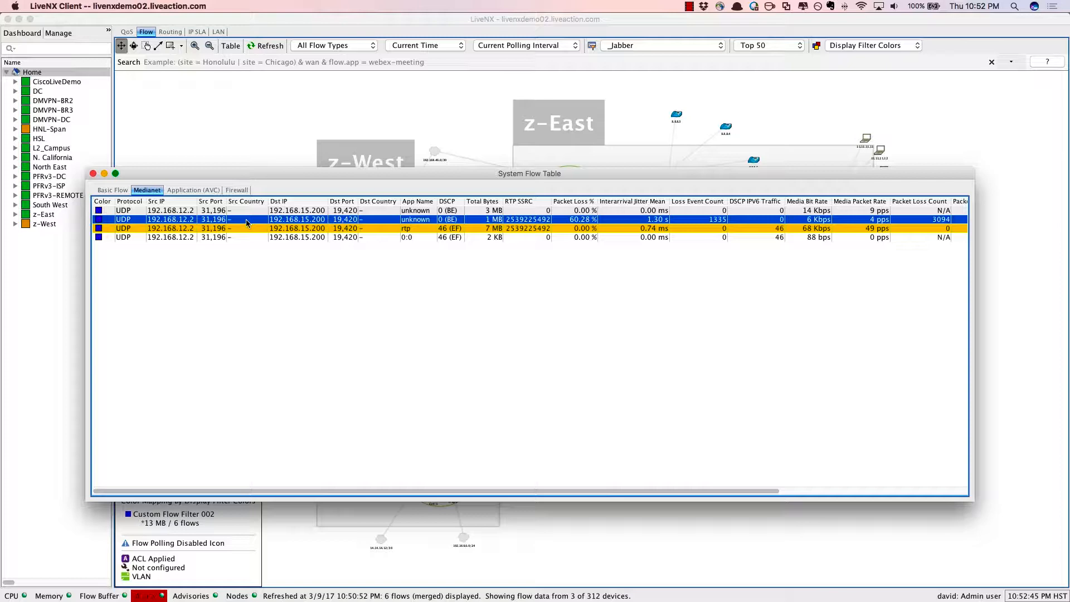
- Select the high-packet-loss UDP flow 192.168.12.2 → 192.168.15.200 for Medianet path analysis
{"action": "left_click", "coordinate": [93, 174]}
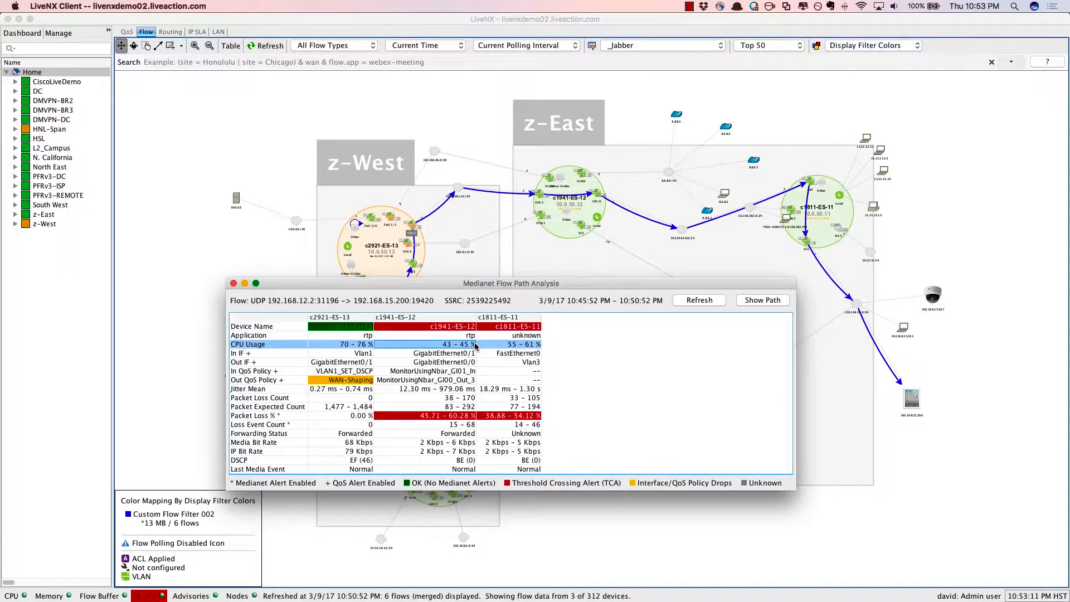
{"action": "mouse_move", "coordinate": [383, 358]}
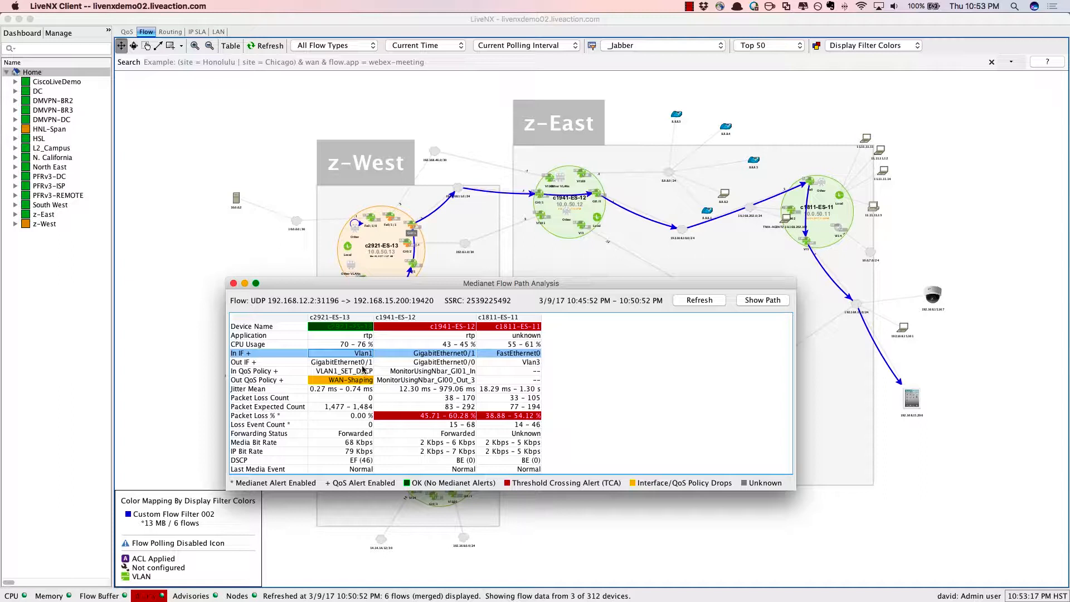
{"action": "left_click", "coordinate": [273, 380]}
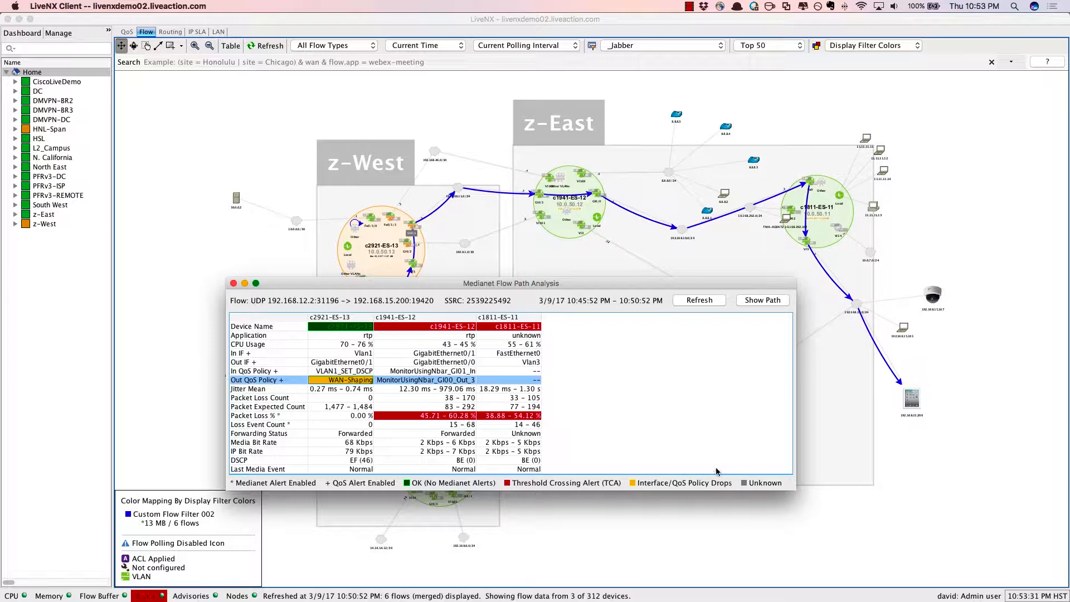
{"action": "mouse_move", "coordinate": [605, 477]}
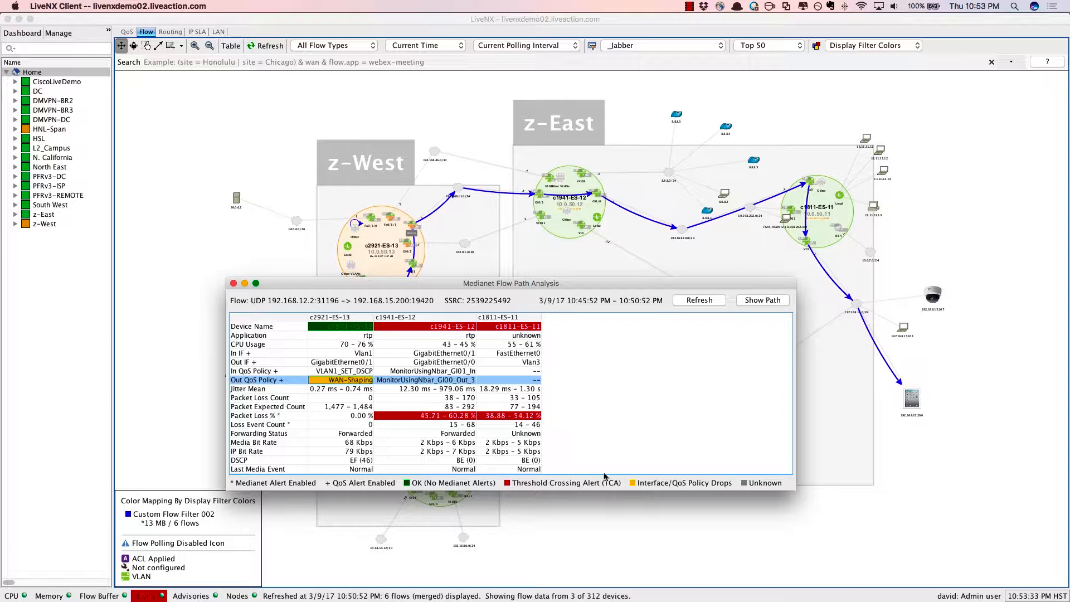
{"action": "mouse_move", "coordinate": [367, 392]}
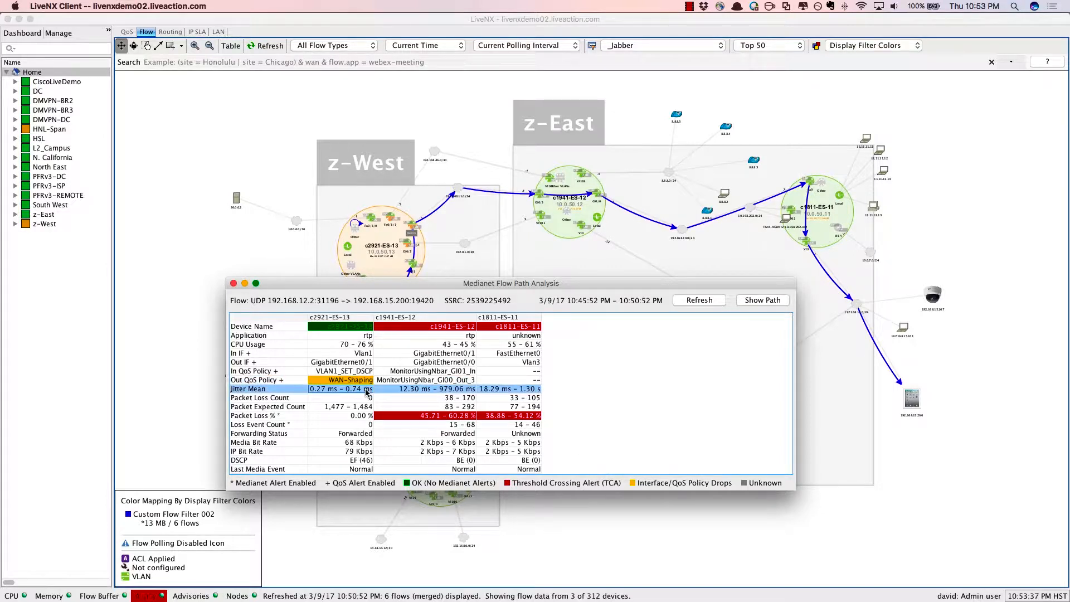
{"action": "left_click", "coordinate": [273, 416]}
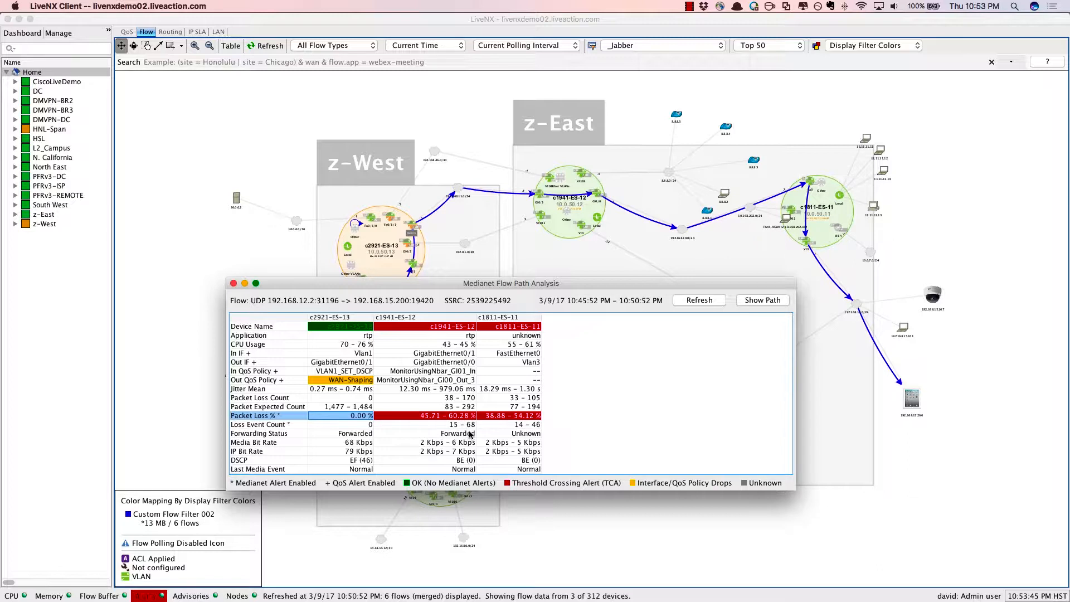
{"action": "left_click", "coordinate": [383, 460]}
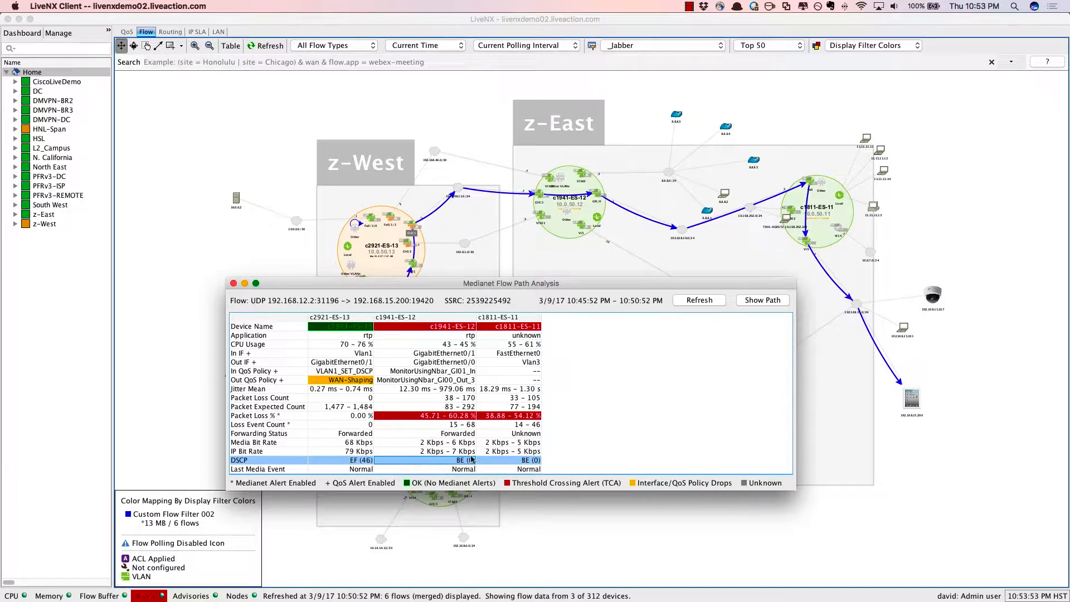
{"action": "mouse_move", "coordinate": [498, 465]}
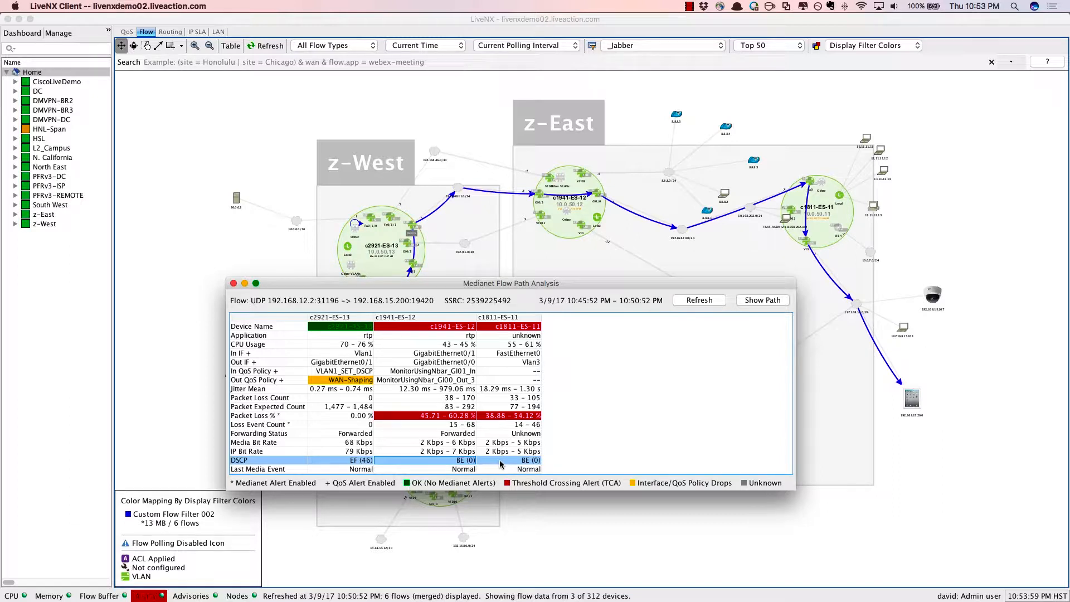
{"action": "left_click", "coordinate": [762, 301]}
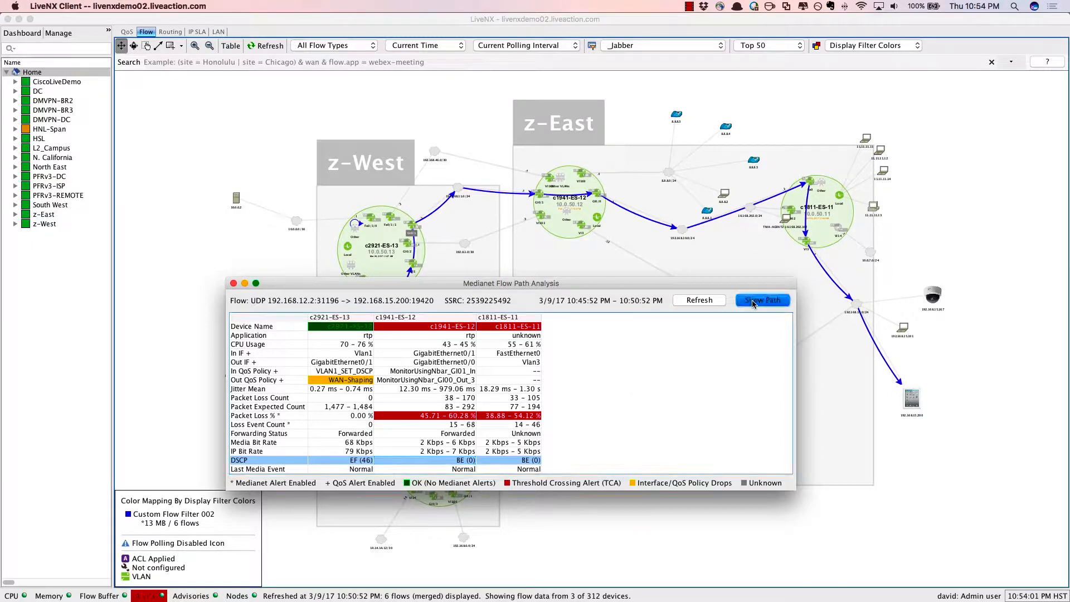
{"action": "left_click", "coordinate": [763, 301]}
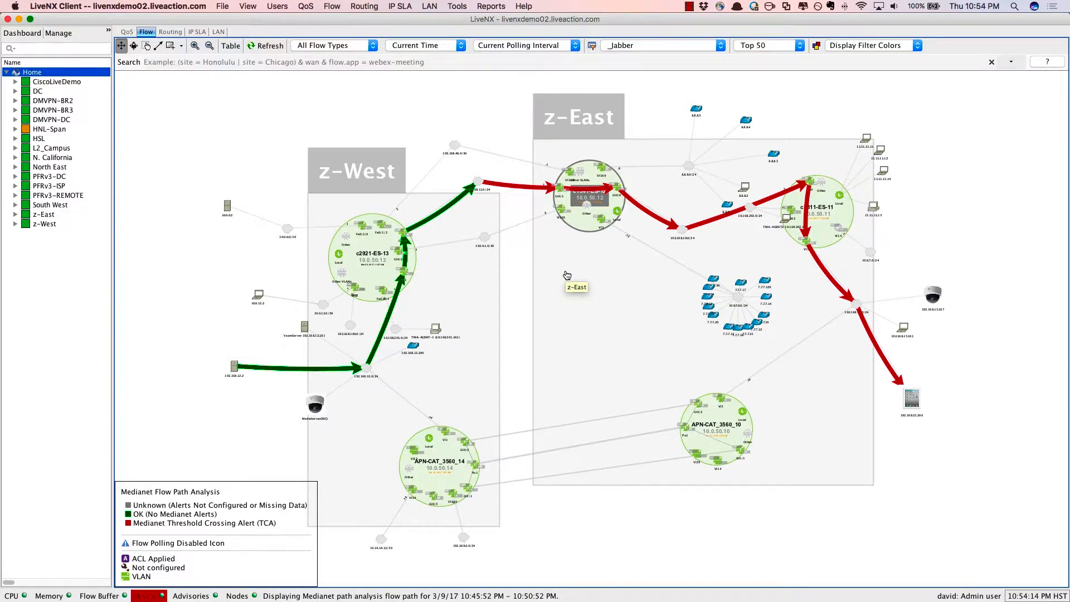
{"action": "mouse_move", "coordinate": [585, 279]}
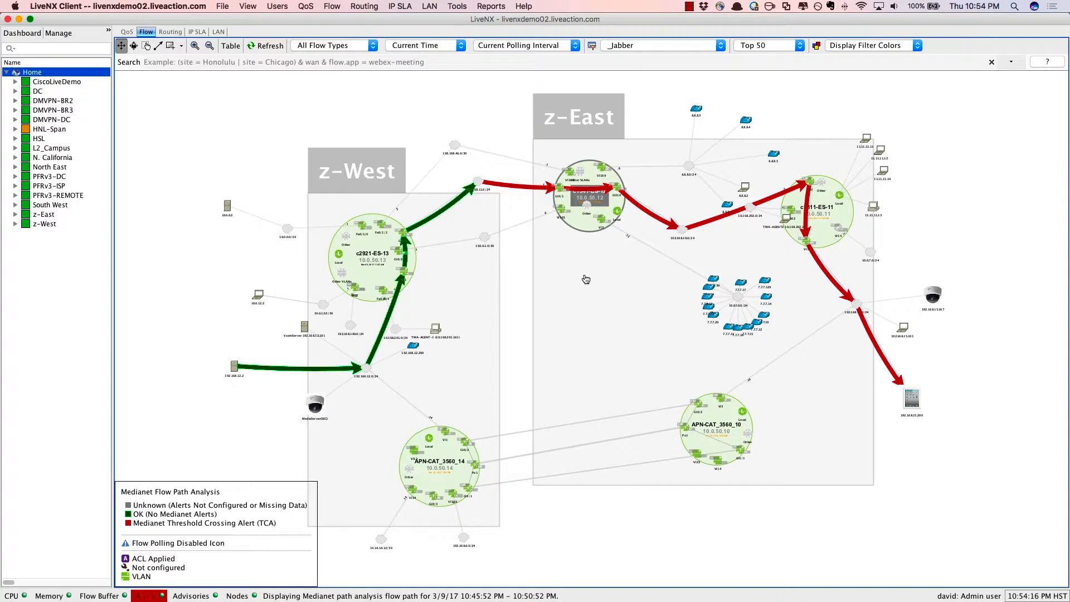
{"action": "mouse_move", "coordinate": [533, 254]}
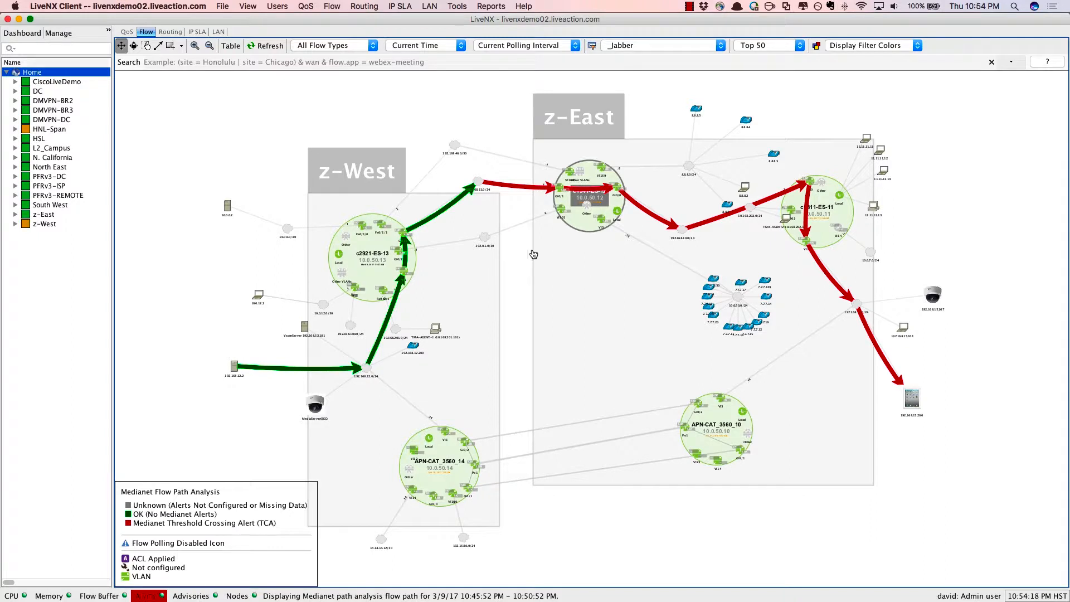